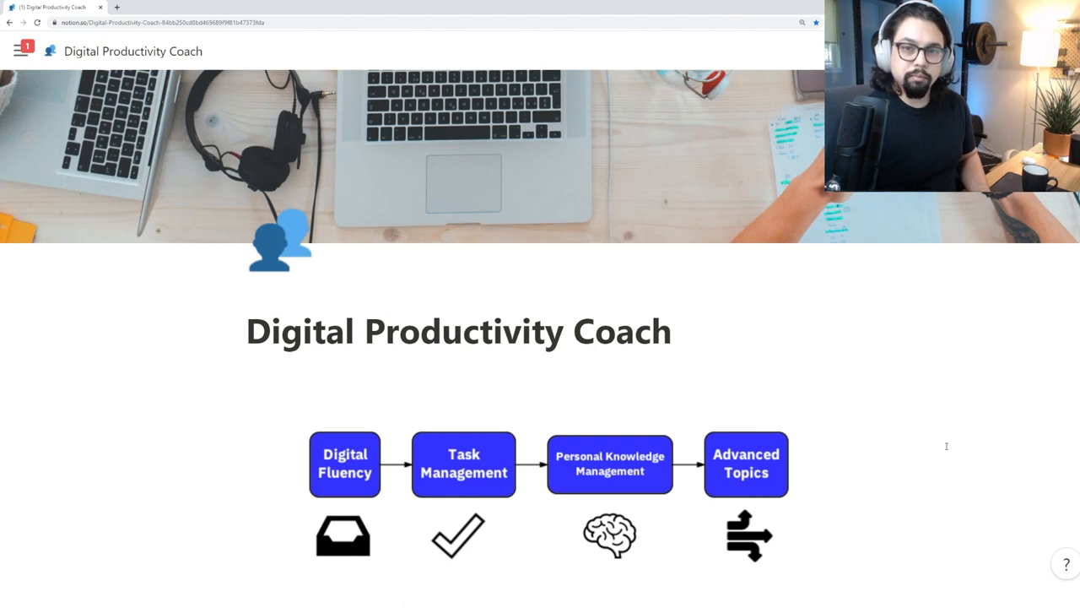
Open the Start Here page from the guide's home and read down to the Let's begin section
{"action": "scroll", "scroll_direction": "down", "scroll_amount": 3}
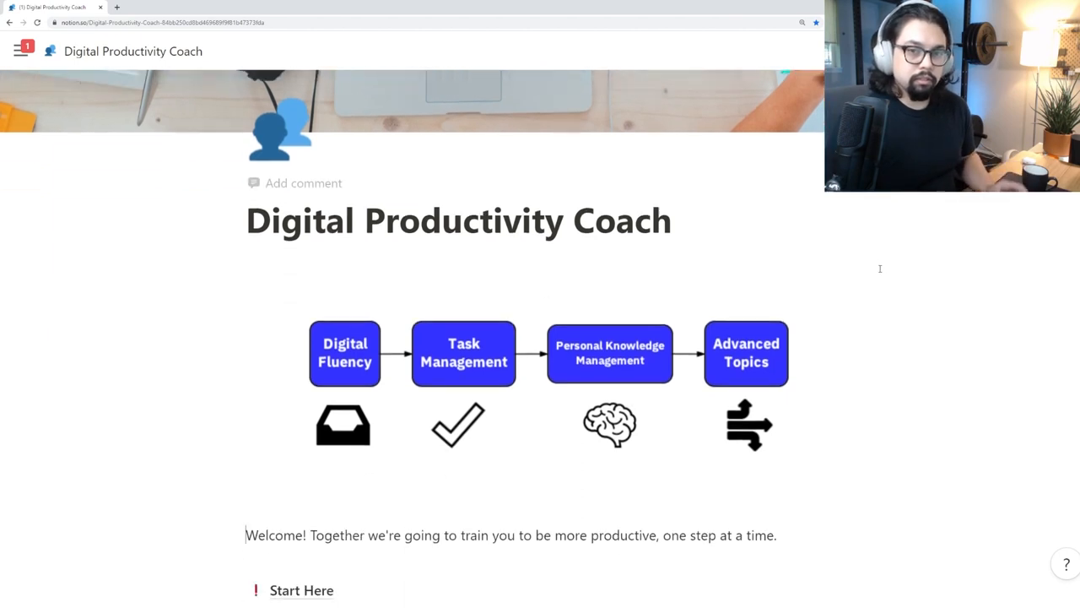
{"action": "scroll", "scroll_direction": "down", "scroll_amount": 3}
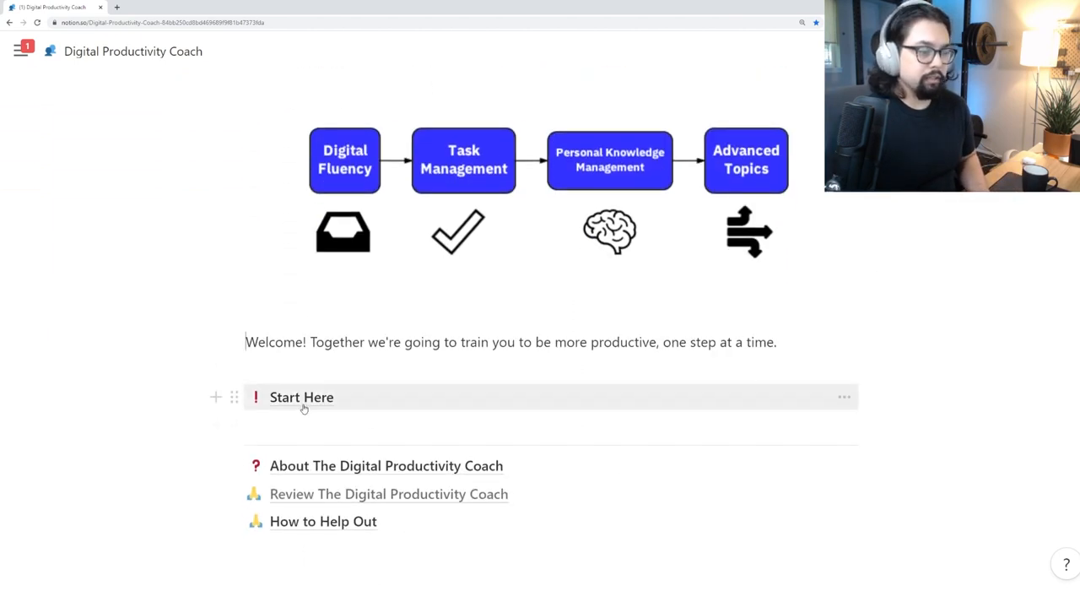
{"action": "left_click", "coordinate": [301, 396]}
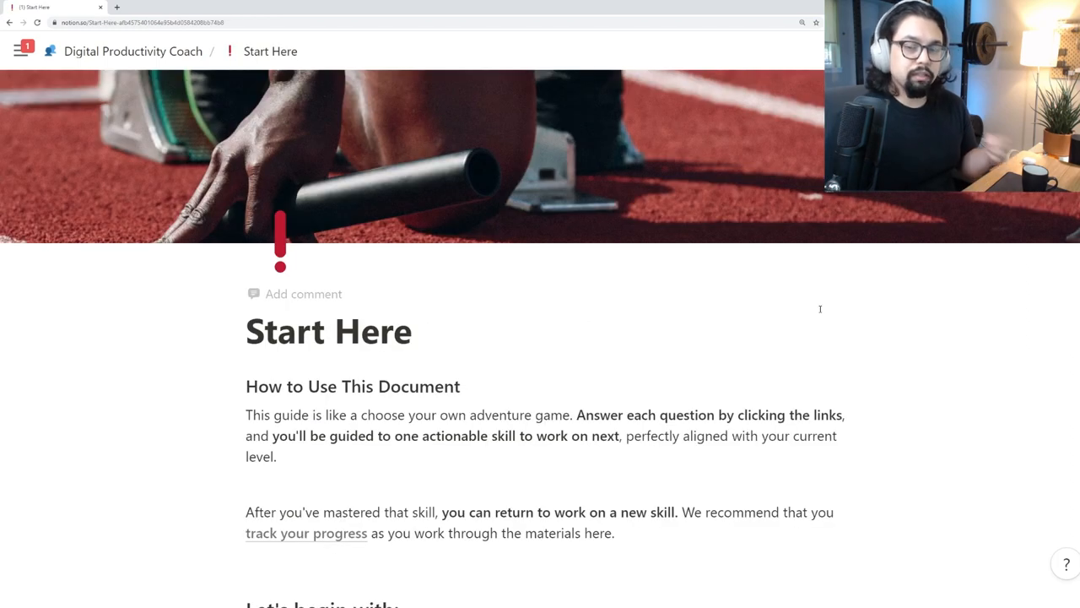
{"action": "scroll", "scroll_direction": "down", "scroll_amount": 3}
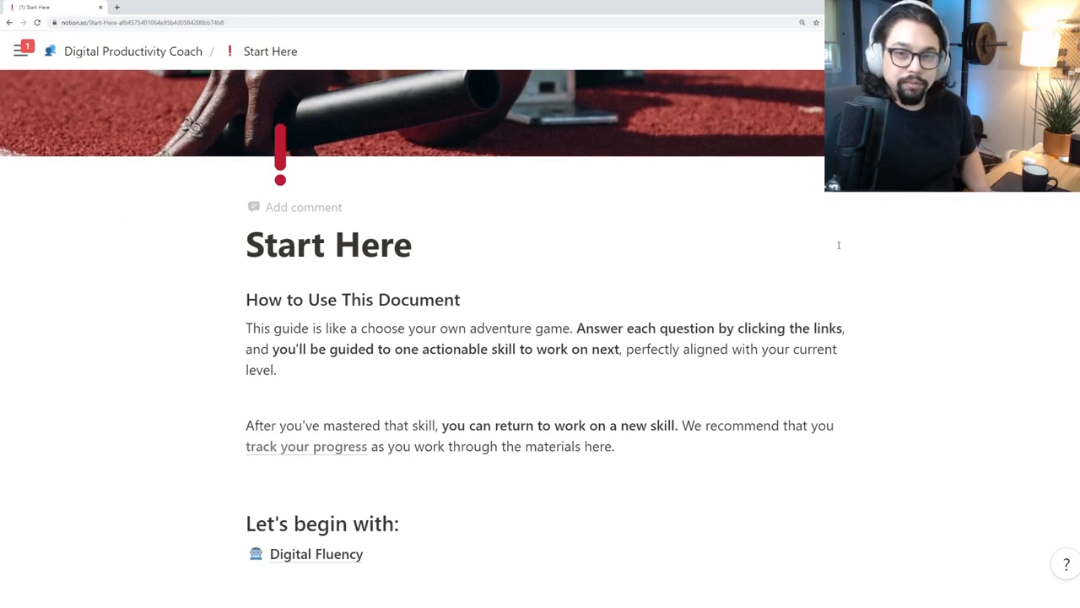
{"action": "scroll", "scroll_direction": "down", "scroll_amount": 3}
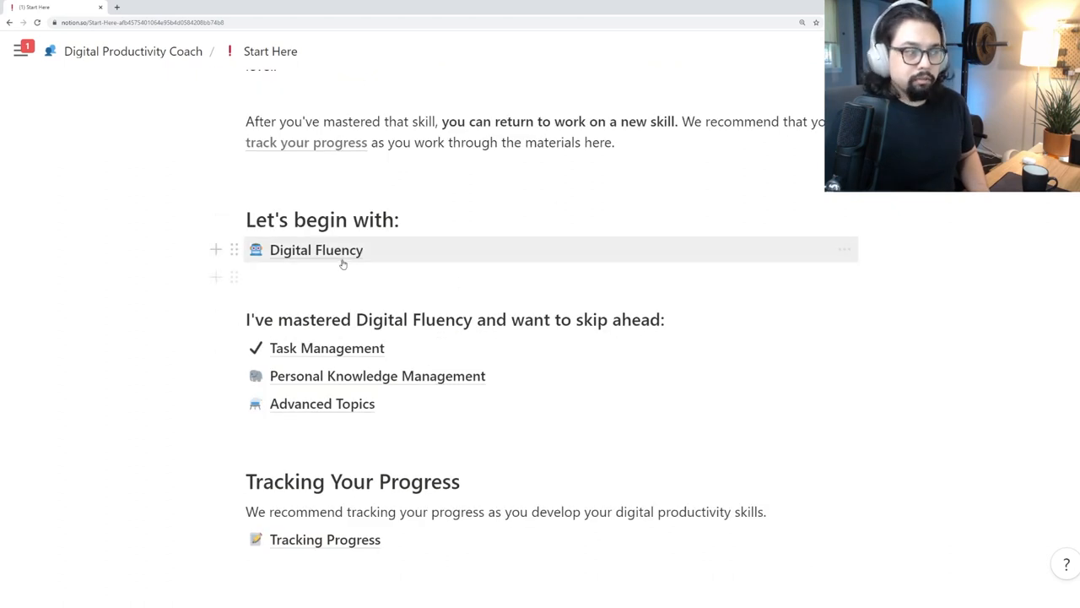
Open Digital Fluency and read through its skill roadmap and self-assessment questions
{"action": "left_click", "coordinate": [316, 249]}
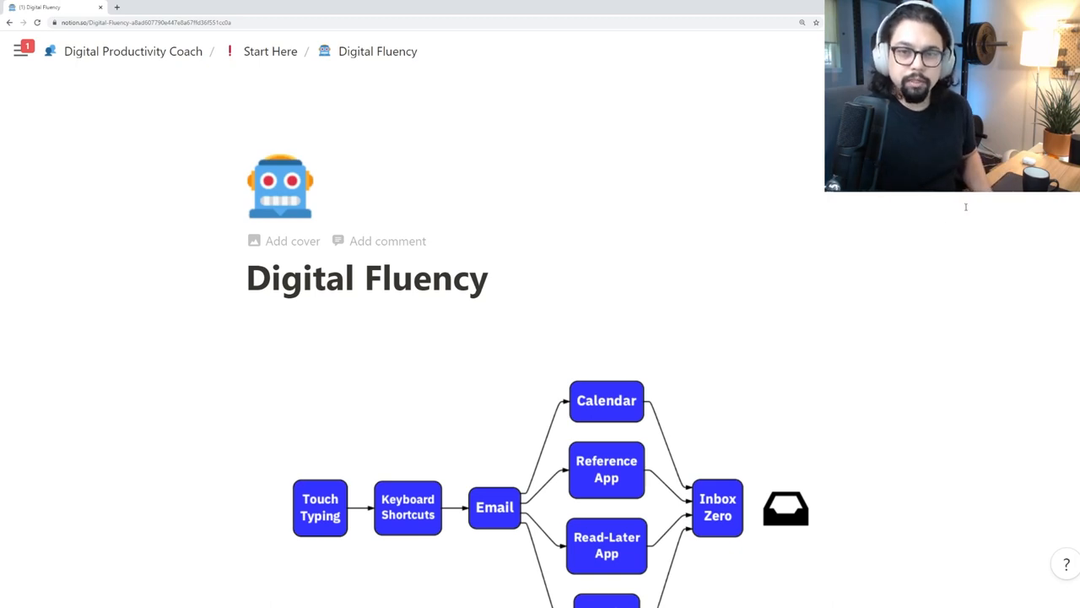
{"action": "scroll", "scroll_direction": "down", "scroll_amount": 3}
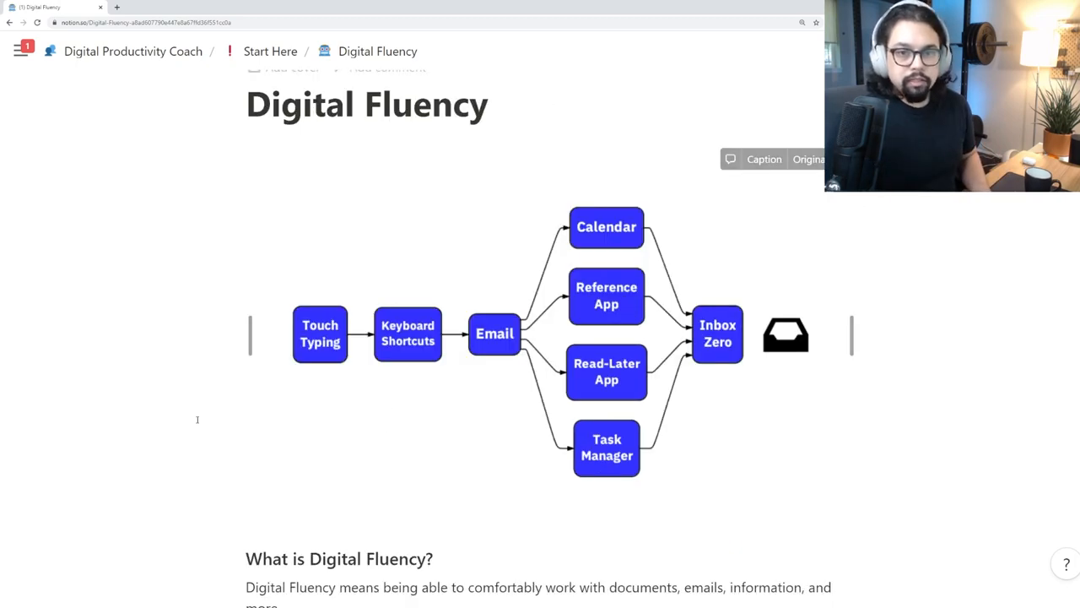
{"action": "scroll", "scroll_direction": "down", "scroll_amount": 3}
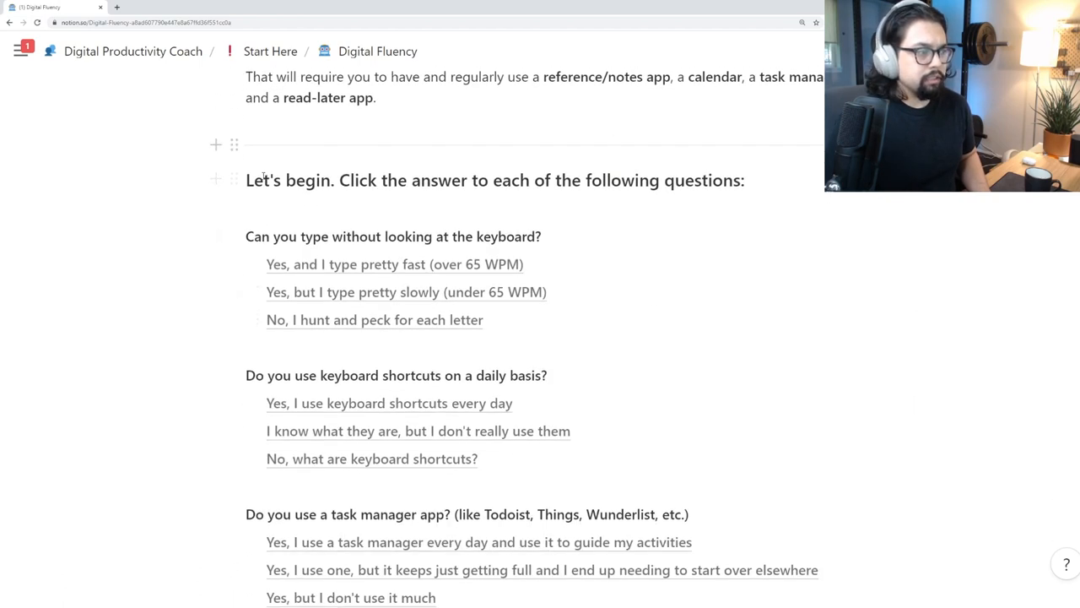
{"action": "scroll", "scroll_direction": "down", "scroll_amount": 3}
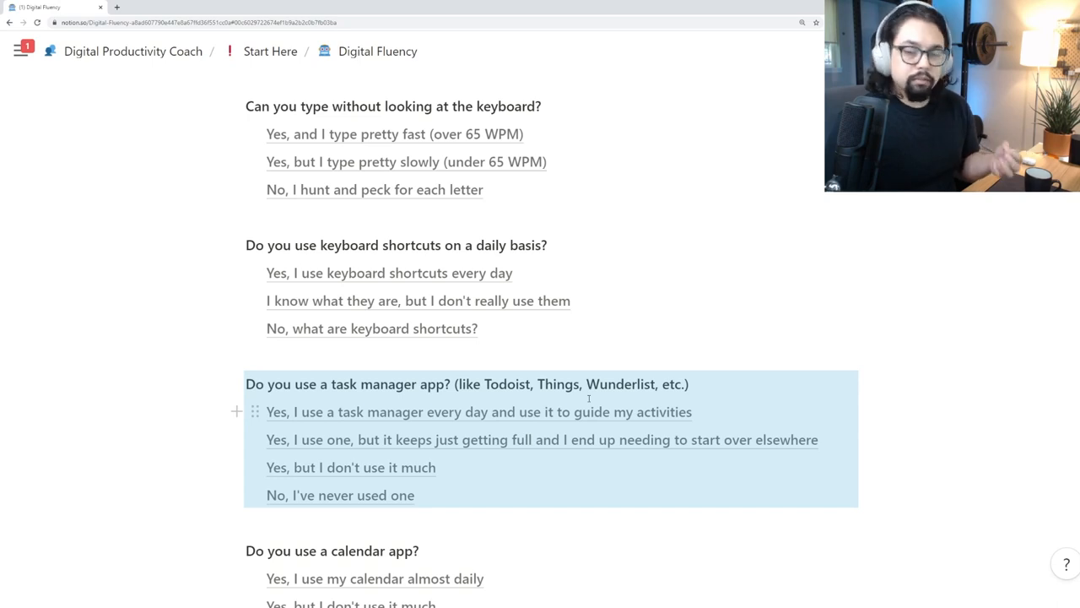
{"action": "mouse_move", "coordinate": [351, 503]}
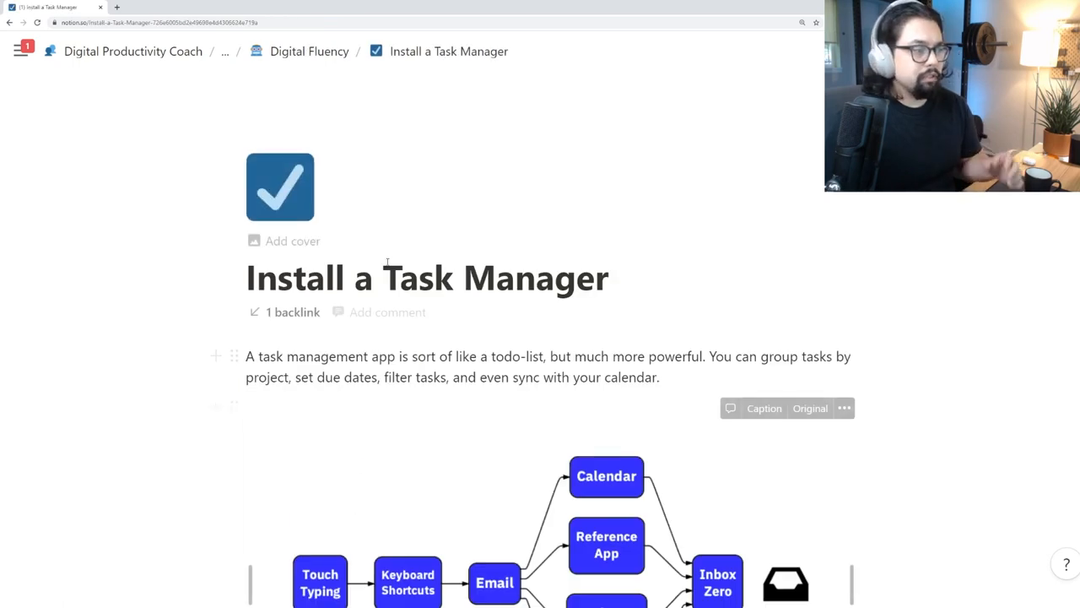
Read down the Install a Task Manager page to its Action checklist, then return to the main page
{"action": "scroll", "scroll_direction": "down", "scroll_amount": 3}
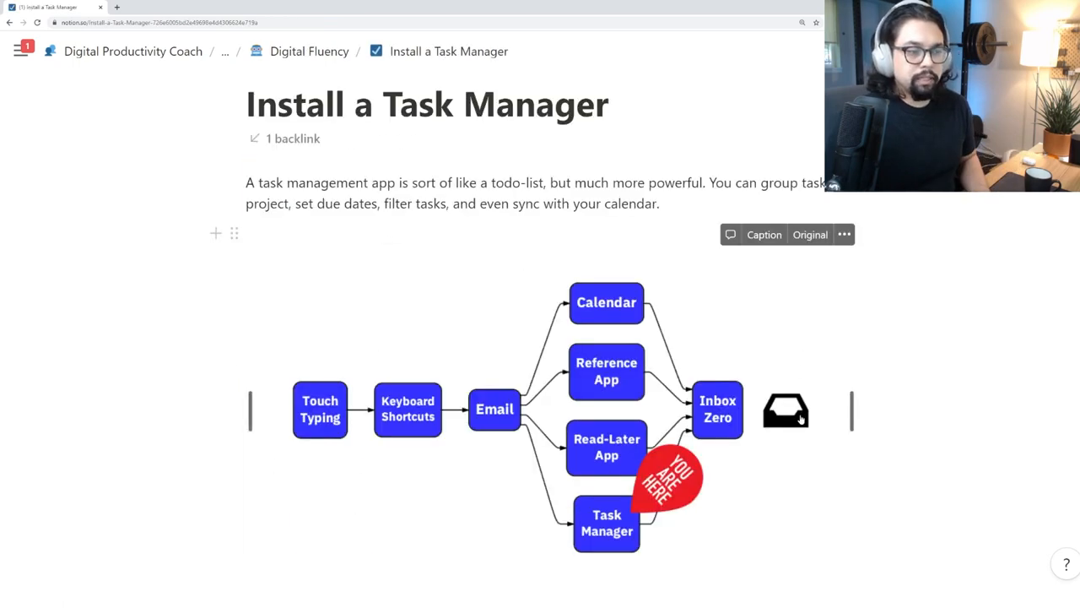
{"action": "scroll", "scroll_direction": "down", "scroll_amount": 3}
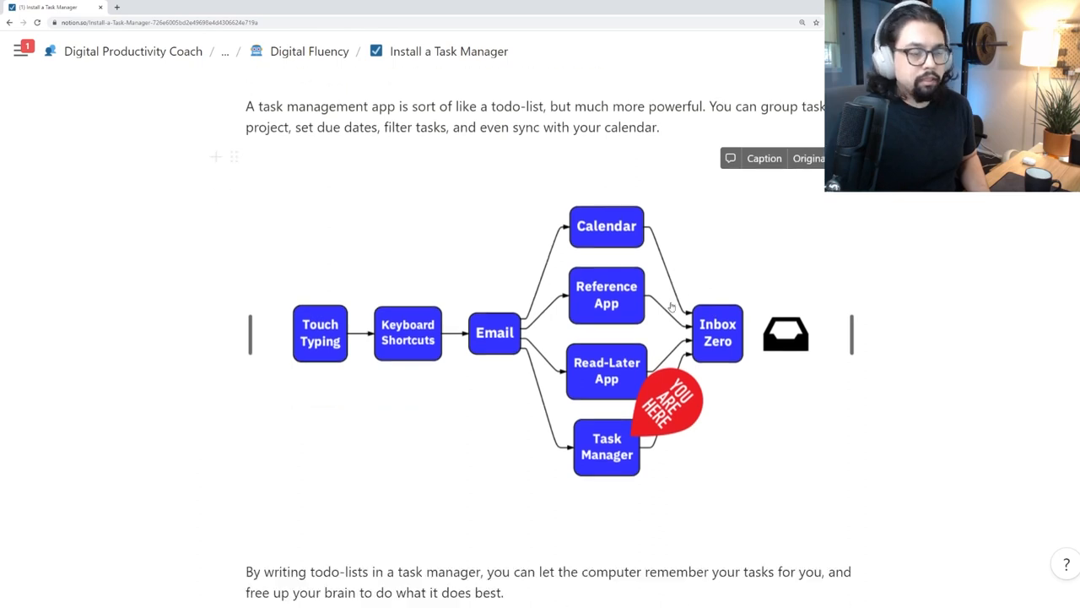
{"action": "scroll", "scroll_direction": "down", "scroll_amount": 3}
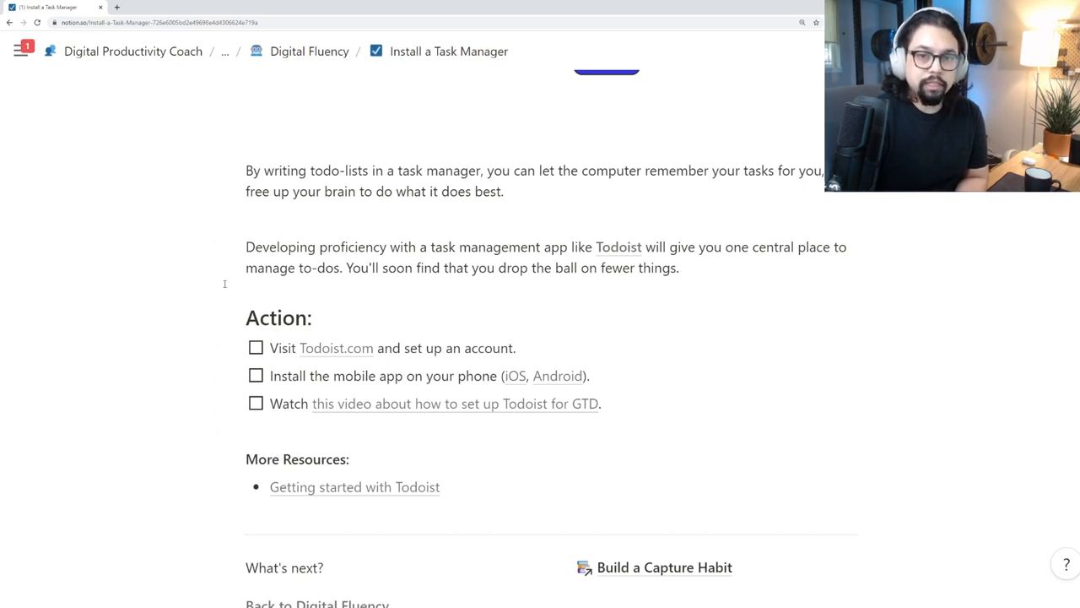
{"action": "mouse_move", "coordinate": [608, 323]}
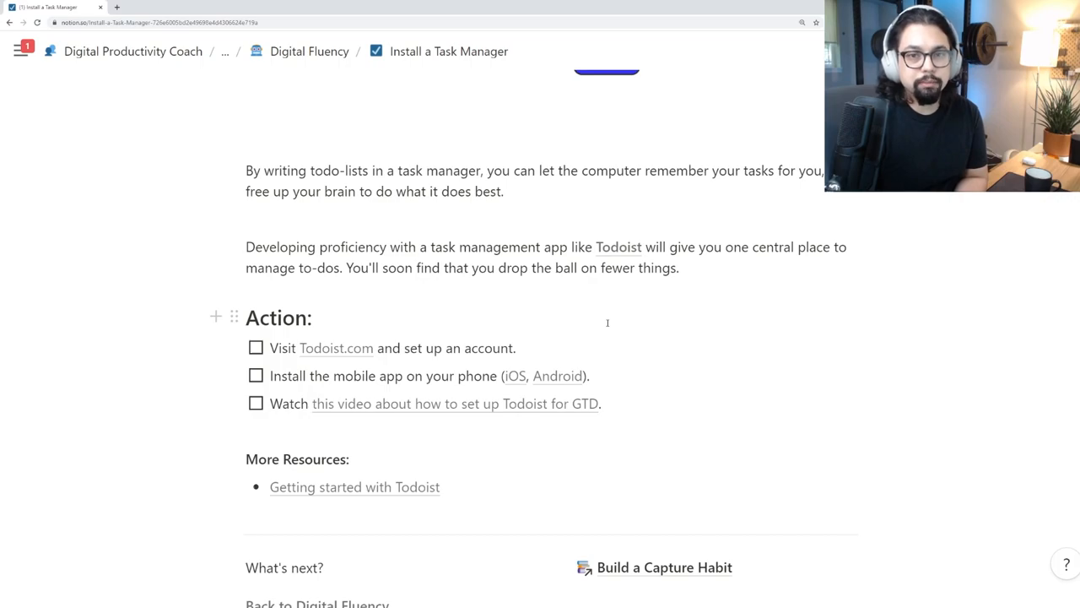
{"action": "left_click", "coordinate": [132, 51]}
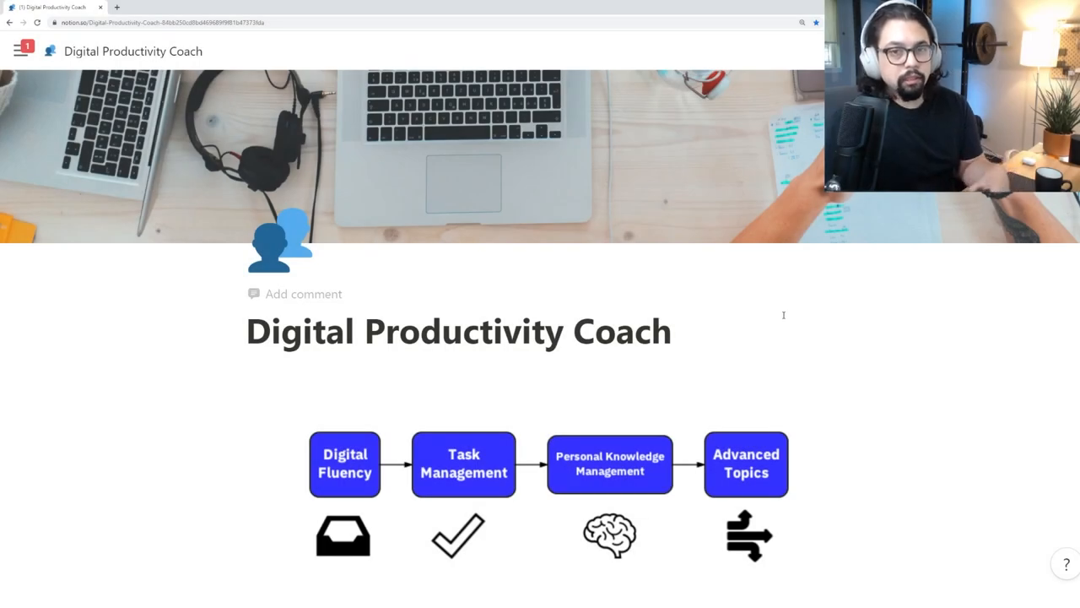
{"action": "mouse_move", "coordinate": [695, 311]}
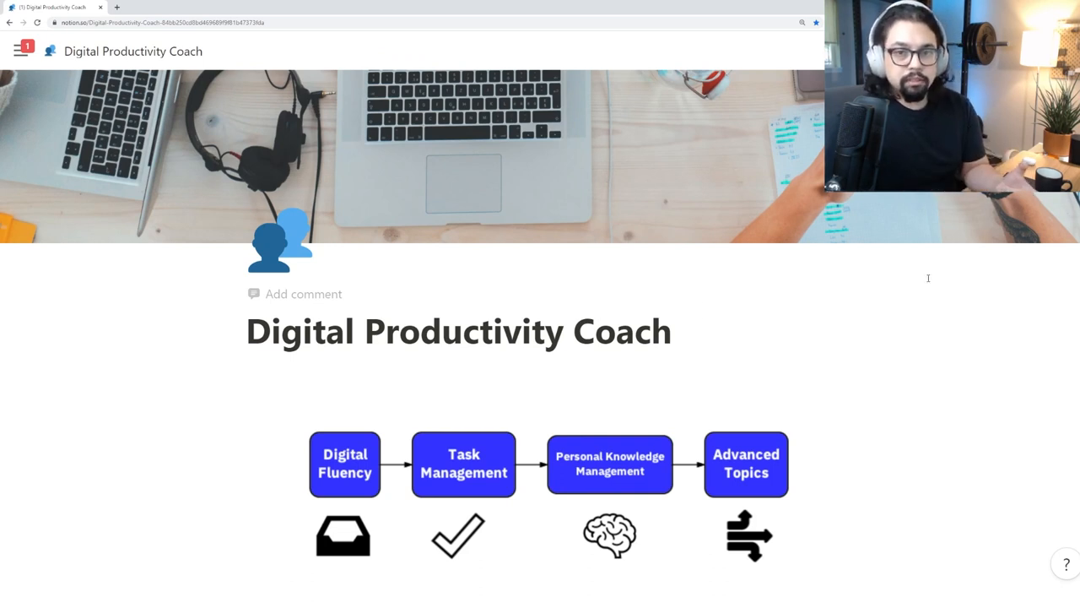
Reopen Start Here and follow its Task Management skill link
{"action": "scroll", "scroll_direction": "down", "scroll_amount": 3}
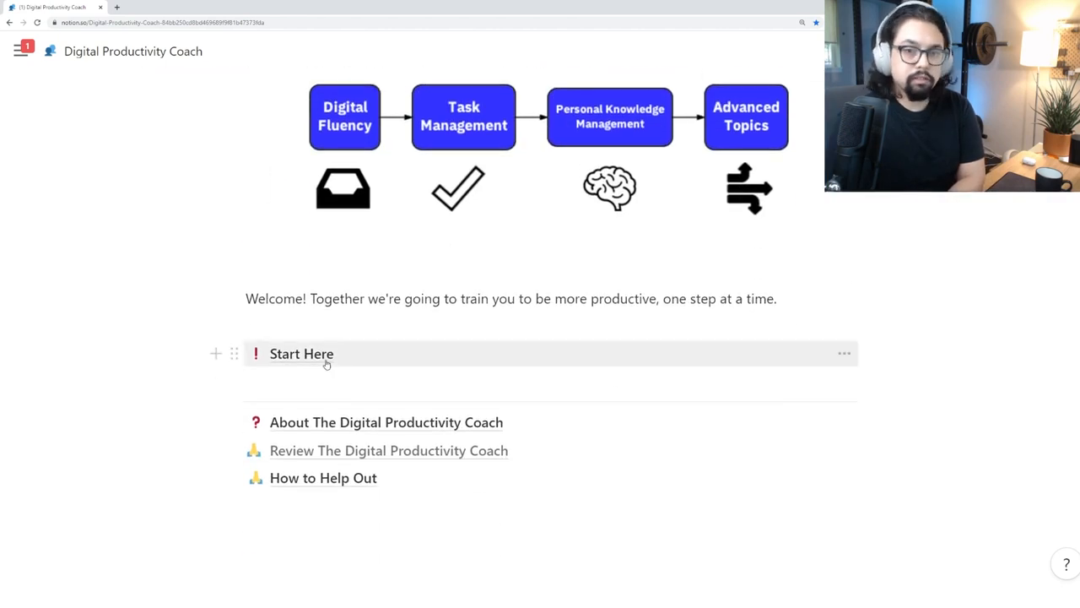
{"action": "left_click", "coordinate": [301, 354]}
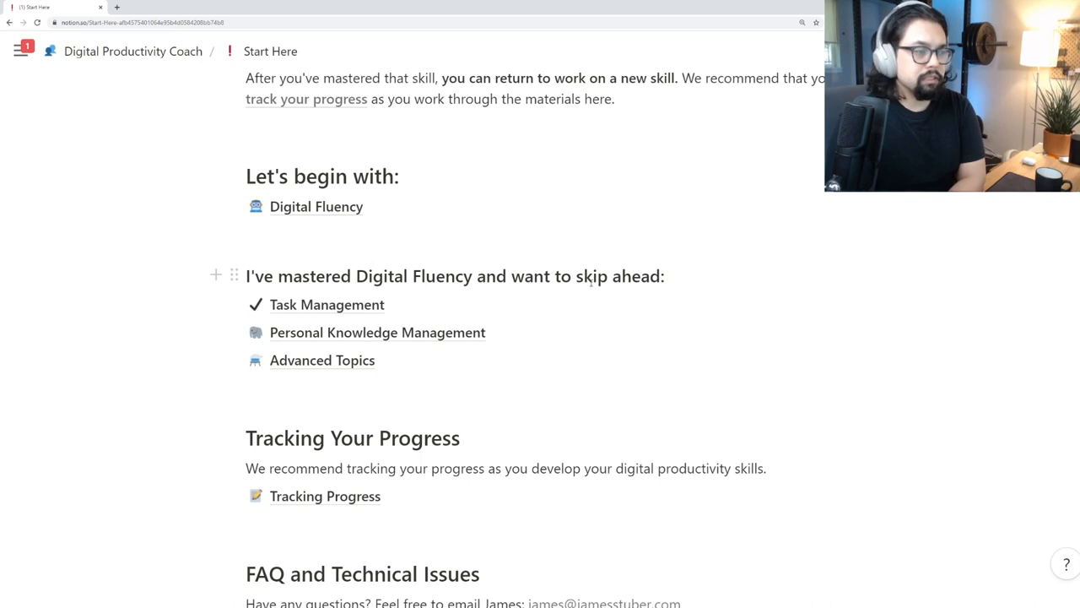
{"action": "mouse_move", "coordinate": [378, 206]}
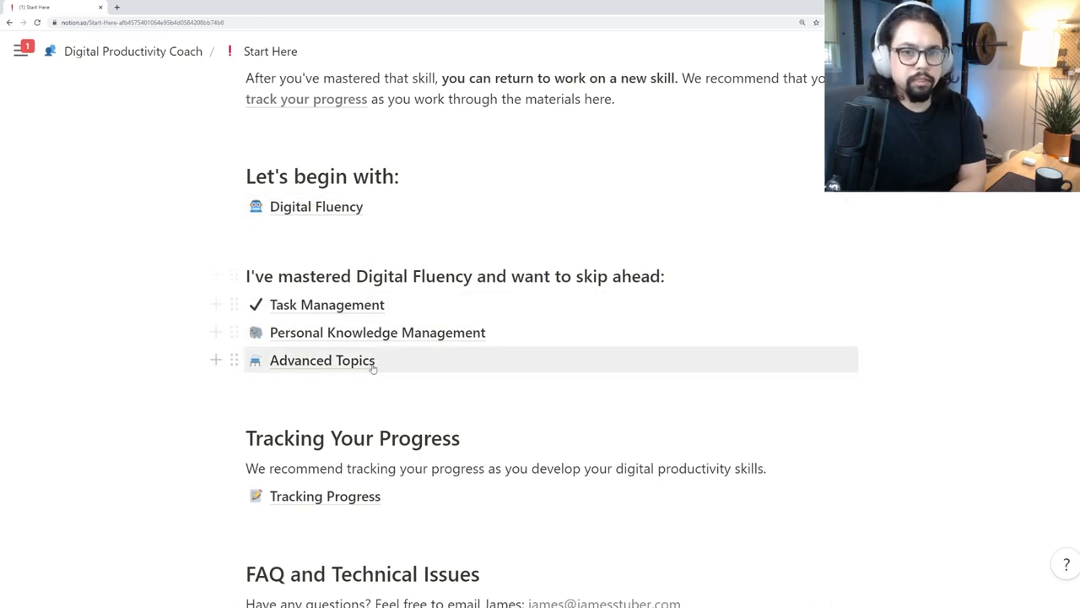
{"action": "left_click", "coordinate": [327, 304]}
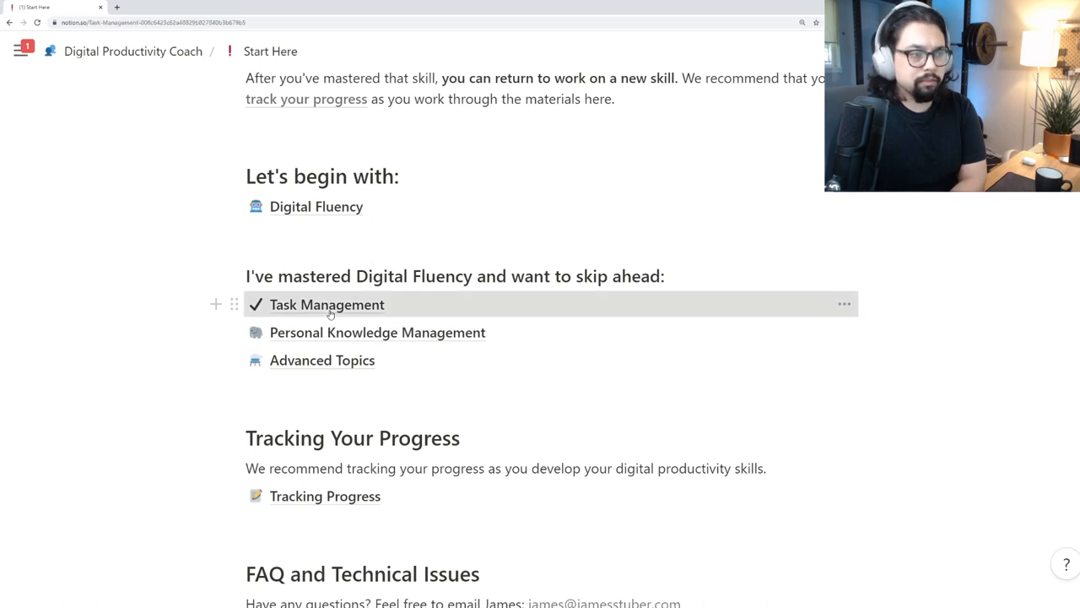
Read the Task Management page's questions and Action Pages list, then go back to Start Here
{"action": "left_click", "coordinate": [327, 304]}
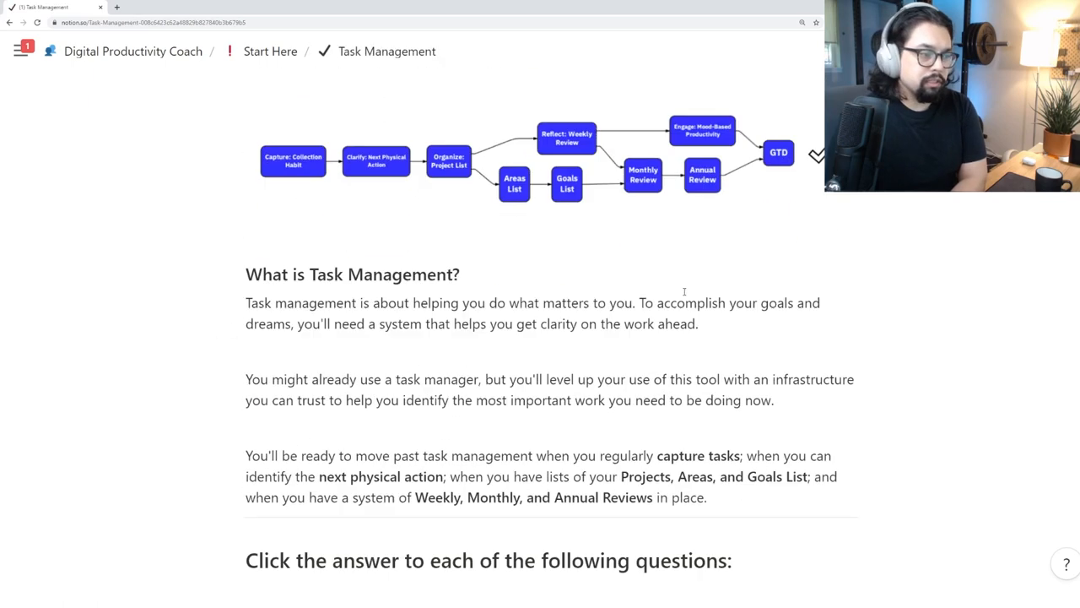
{"action": "scroll", "scroll_direction": "down", "scroll_amount": 3}
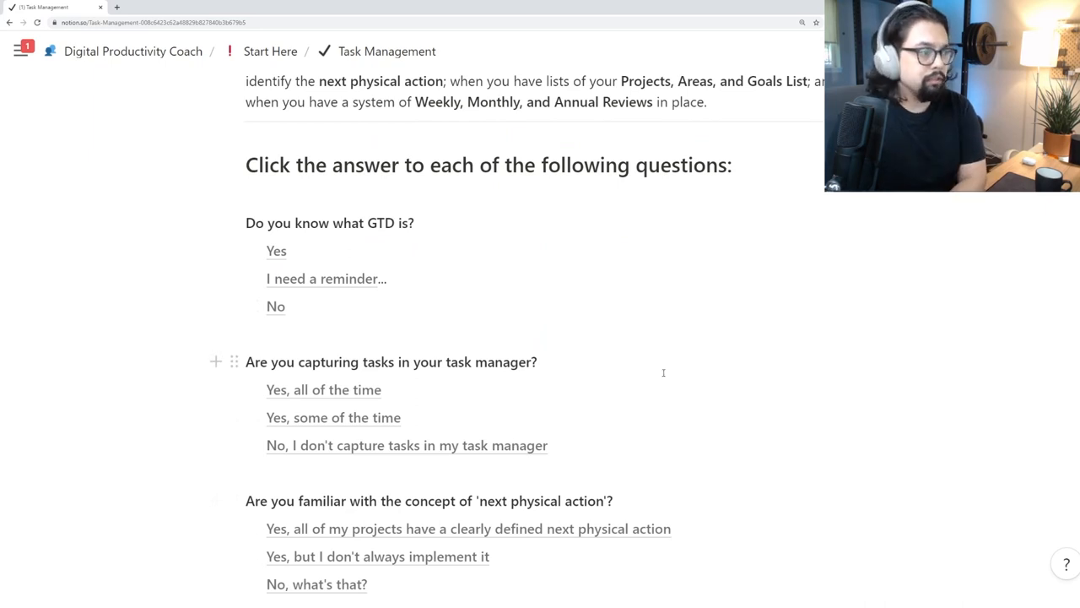
{"action": "scroll", "scroll_direction": "down", "scroll_amount": 3}
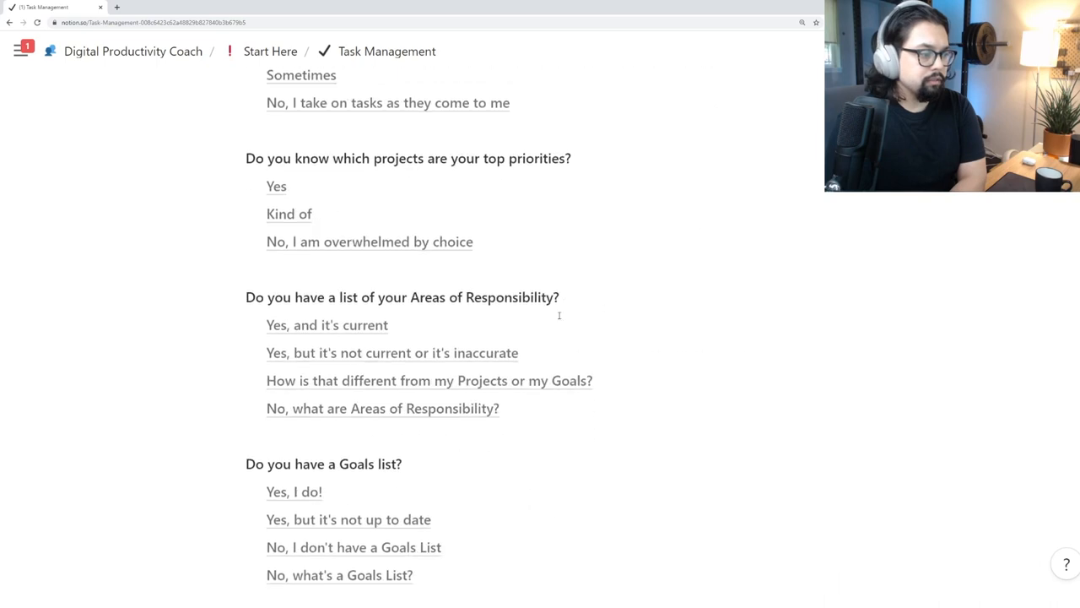
{"action": "scroll", "scroll_direction": "down", "scroll_amount": 3}
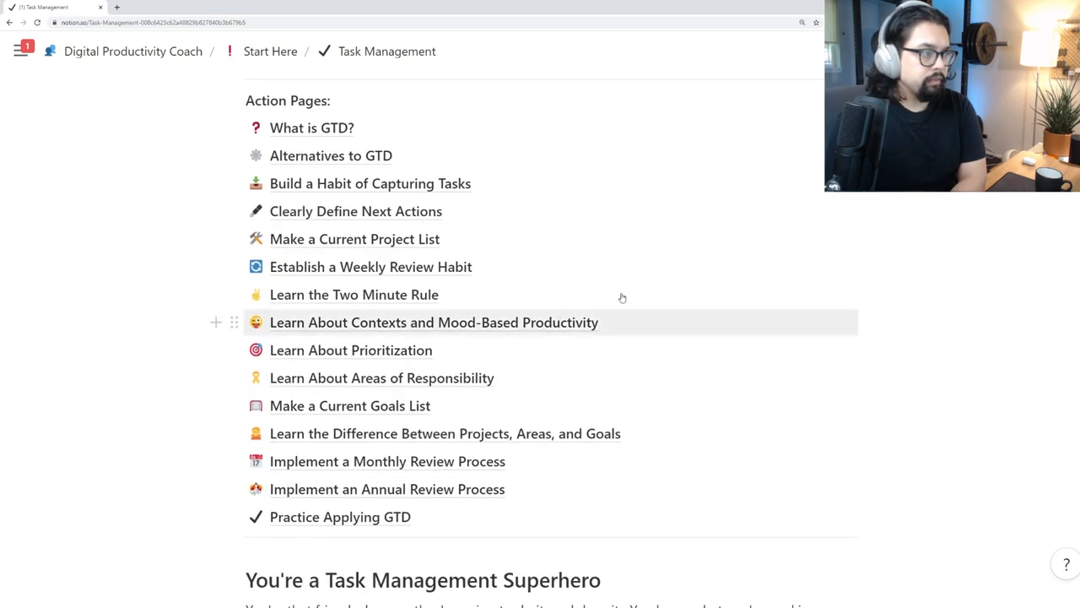
{"action": "mouse_move", "coordinate": [405, 461]}
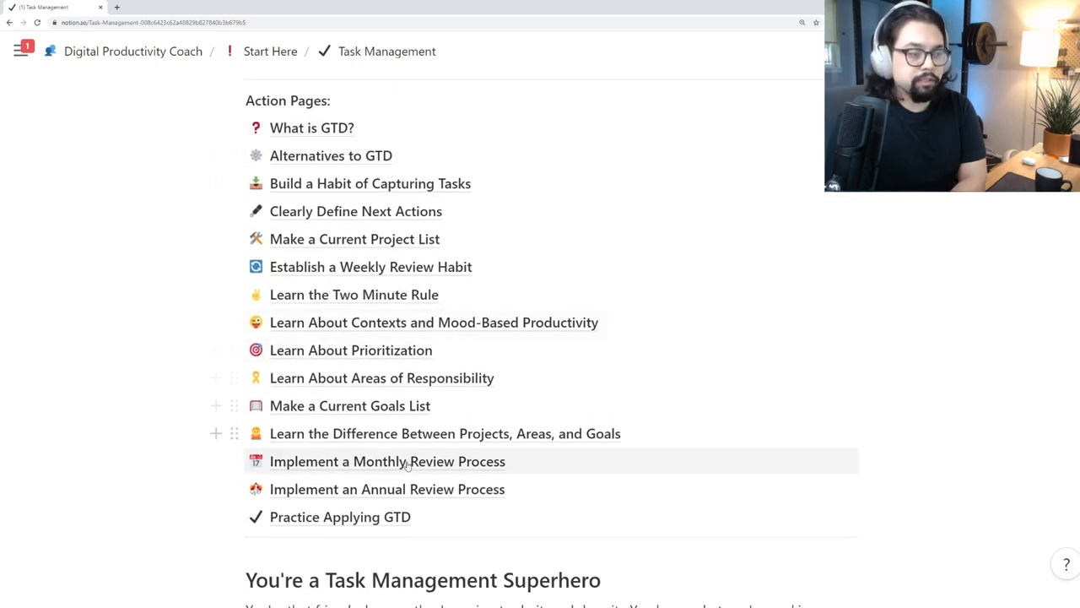
{"action": "left_click", "coordinate": [134, 51]}
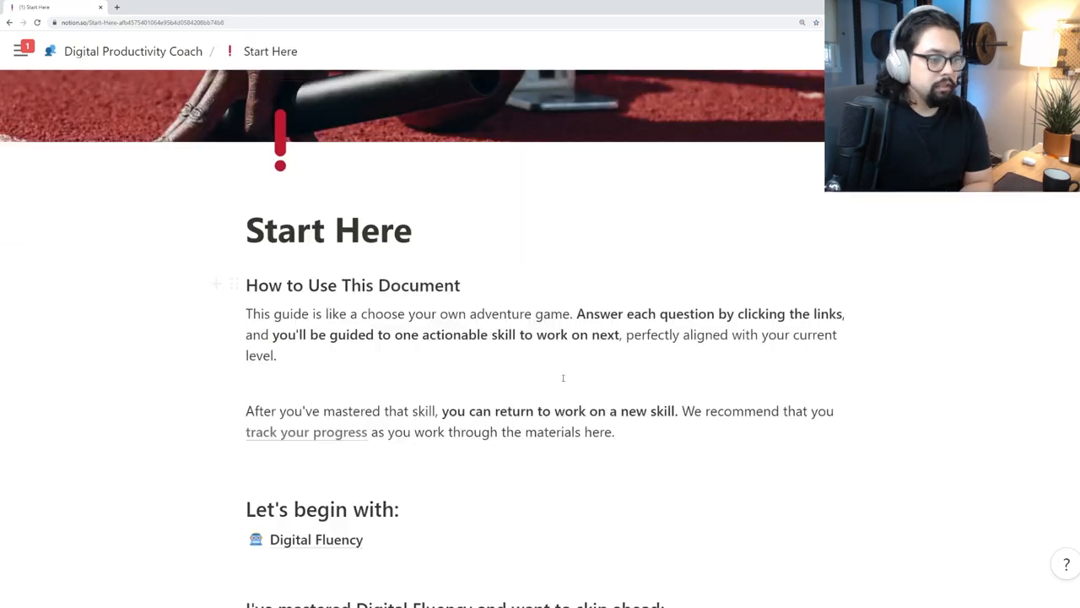
Reach the Progress Tracker checklist via the Tracking Progress page
{"action": "scroll", "scroll_direction": "down", "scroll_amount": 3}
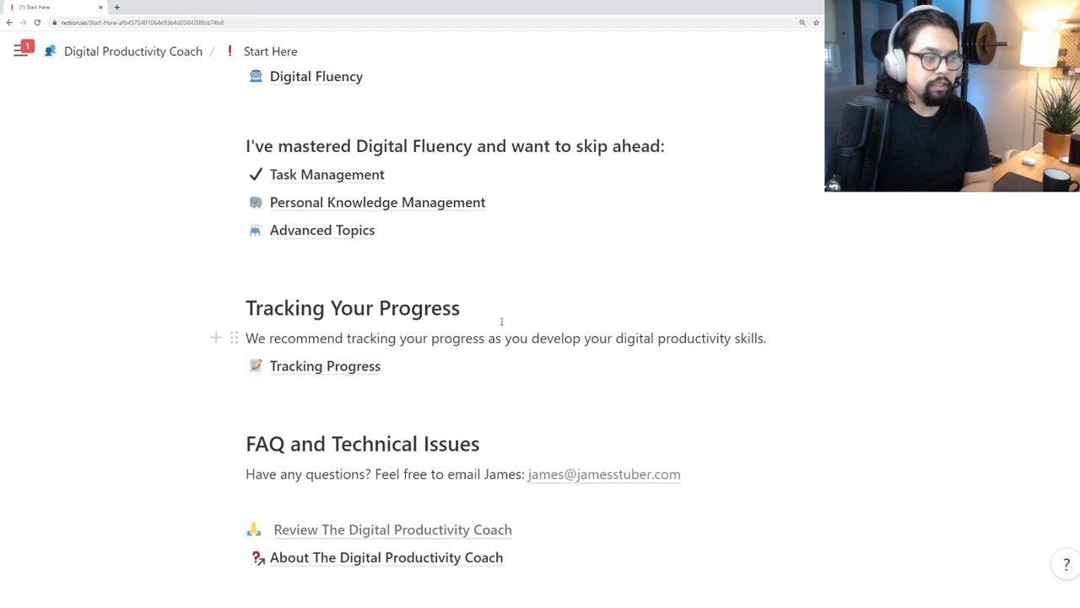
{"action": "left_click", "coordinate": [324, 365]}
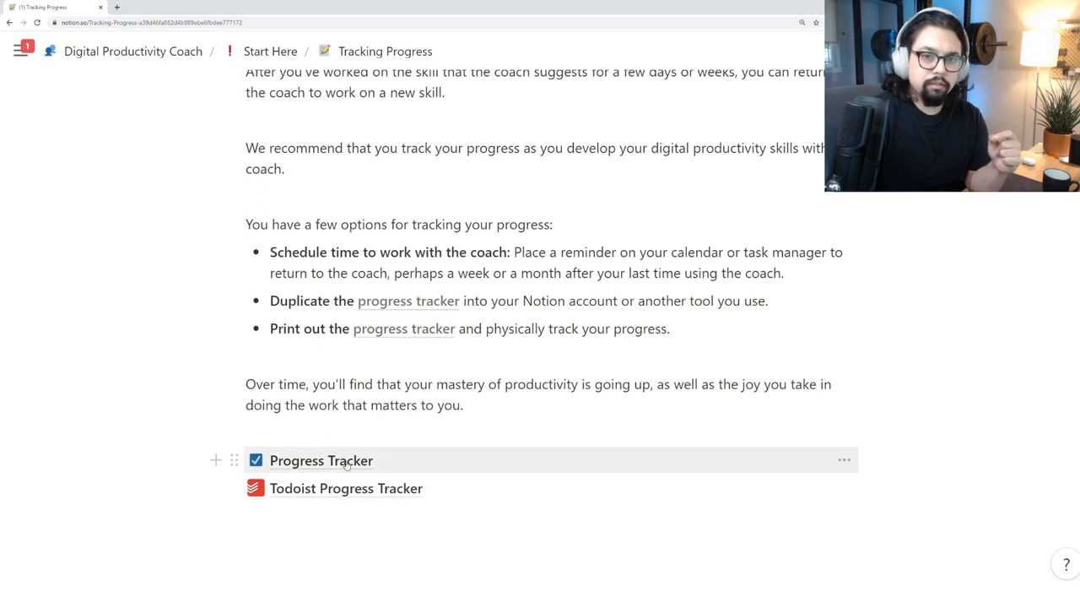
{"action": "left_click", "coordinate": [320, 459]}
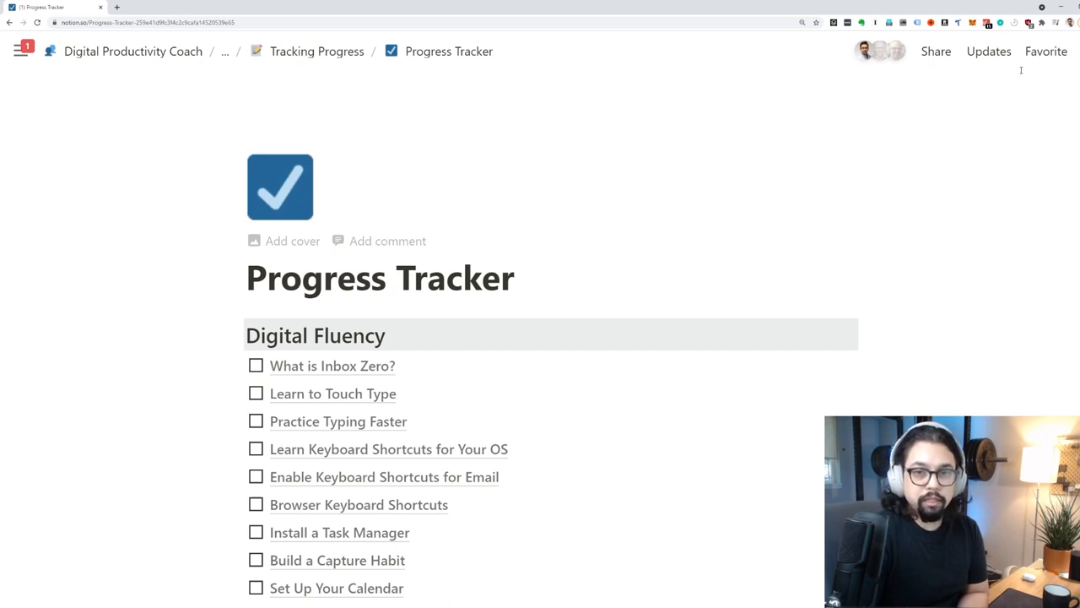
Check off What is Inbox Zero?, Learn to Touch Type and Practice Typing Faster
{"action": "scroll", "scroll_direction": "down", "scroll_amount": 3}
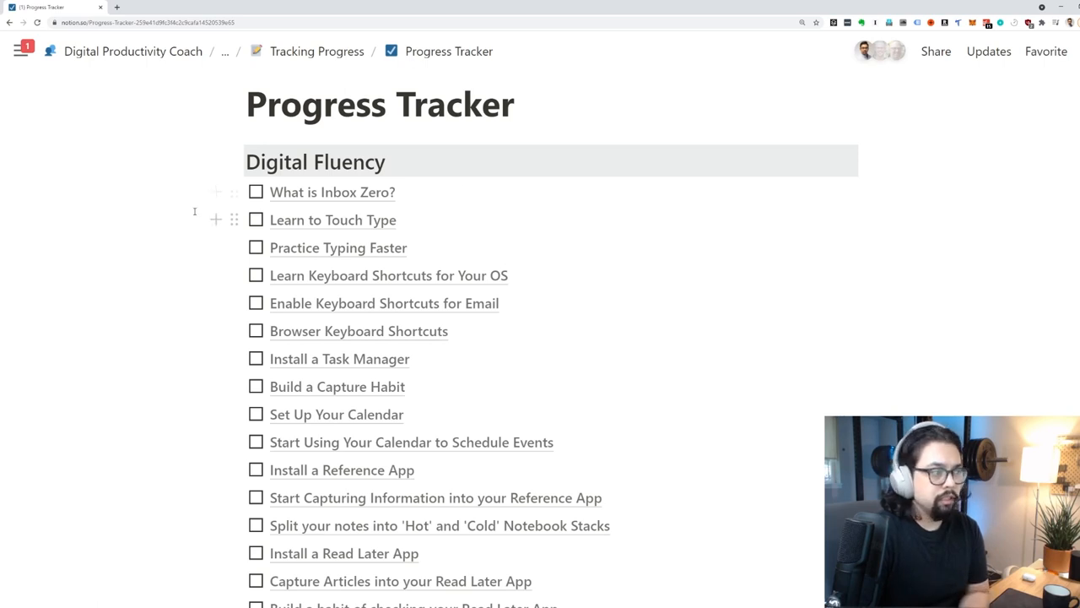
{"action": "left_click", "coordinate": [256, 193]}
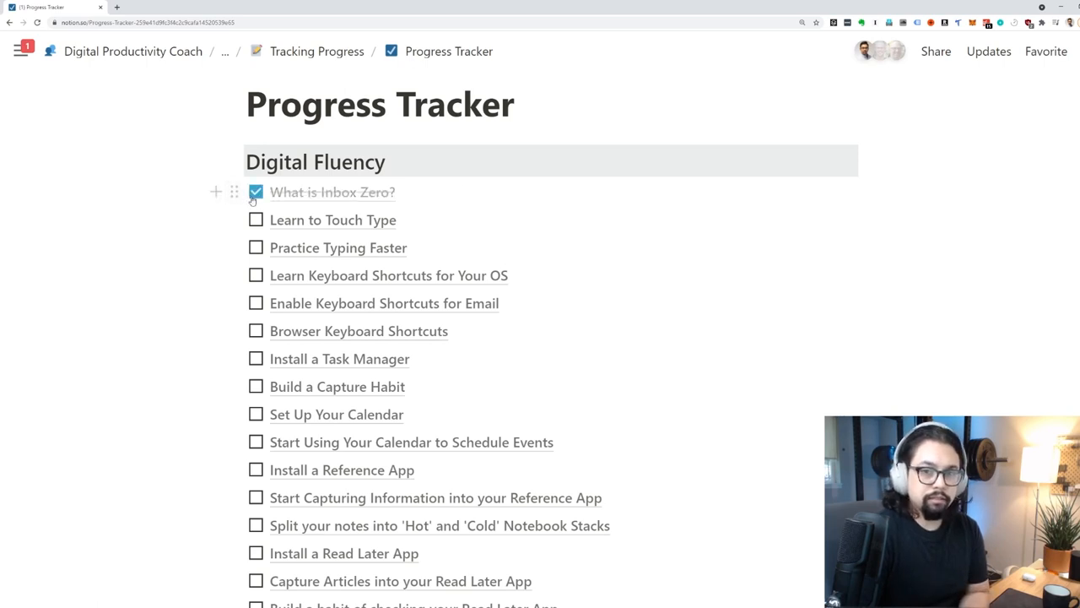
{"action": "left_click", "coordinate": [257, 247]}
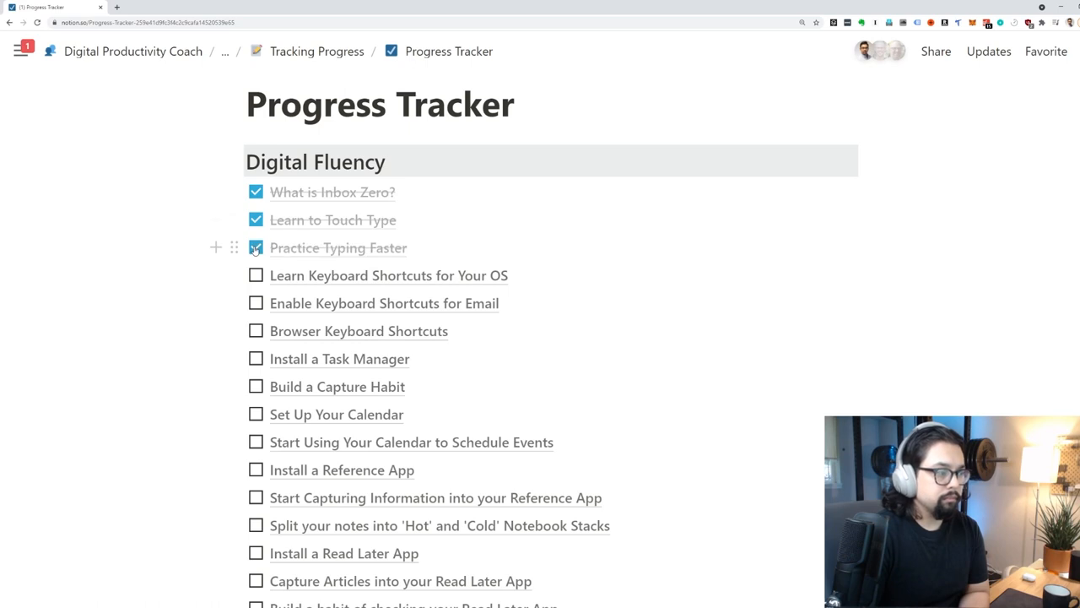